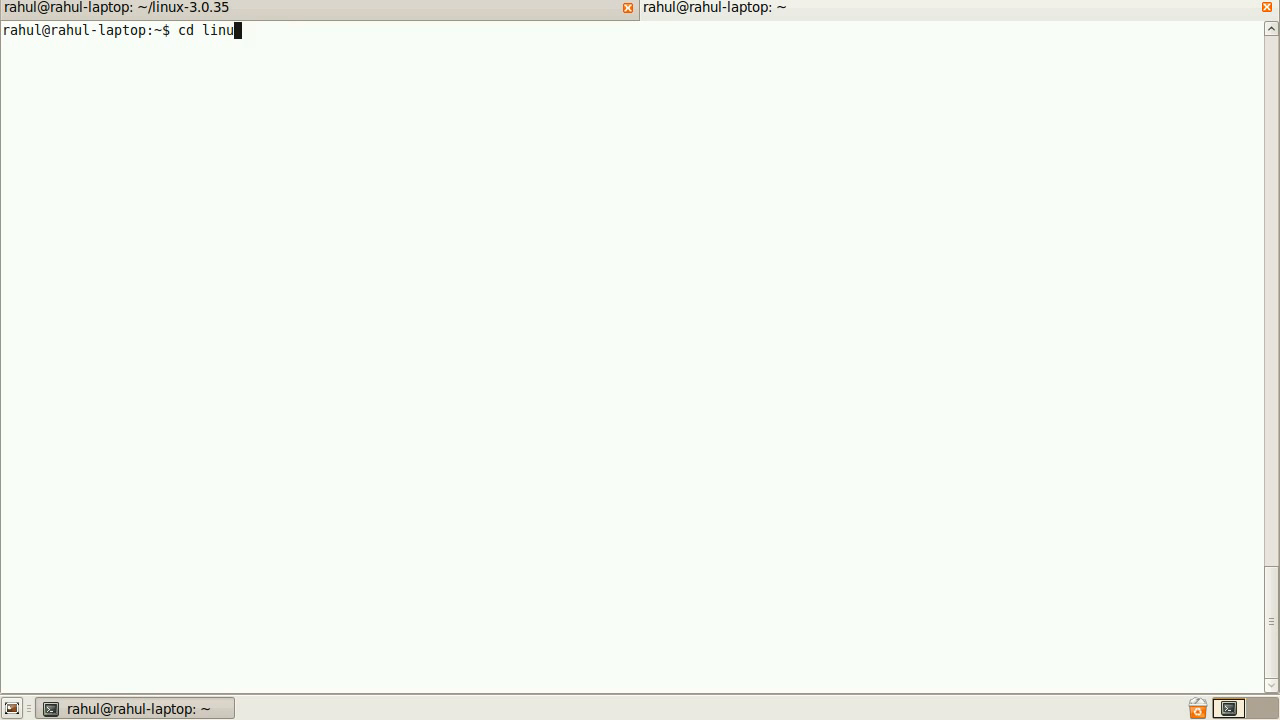
- Change into linux-3.0.35/drivers/char/test and prepare vim test.c for editing
{"action": "key", "text": "Tab"}
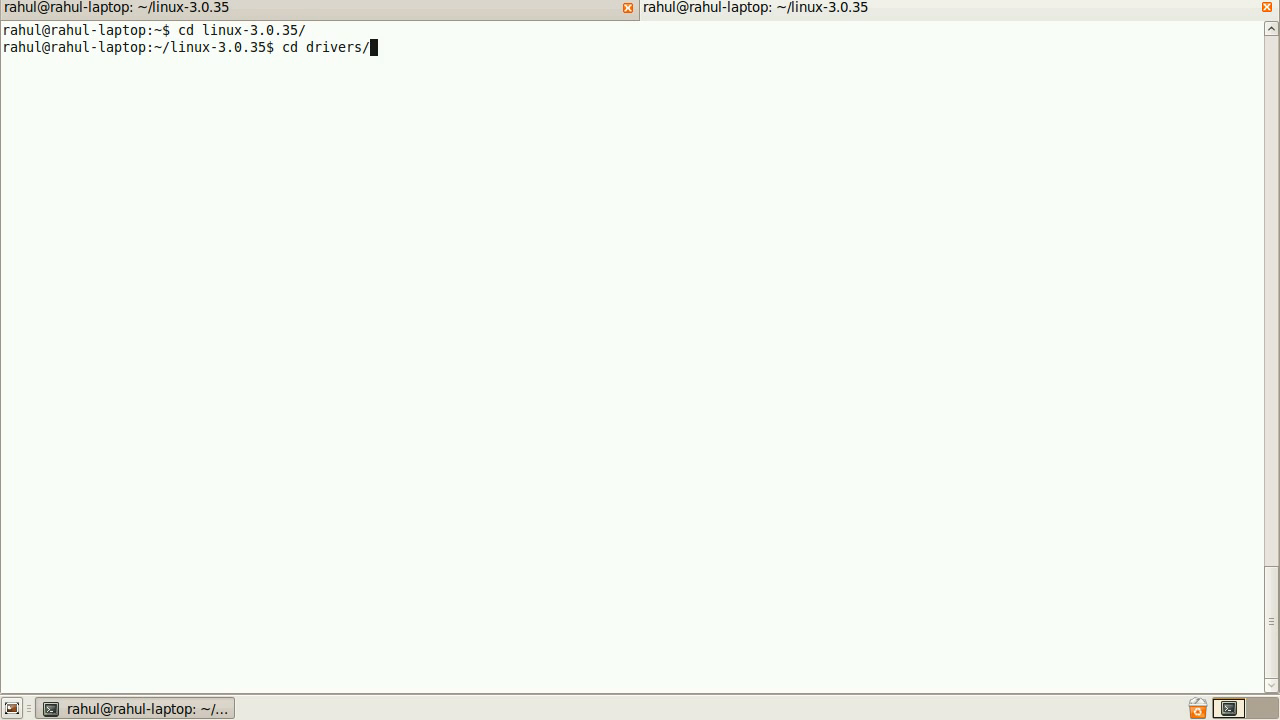
{"action": "type", "text": "char/"}
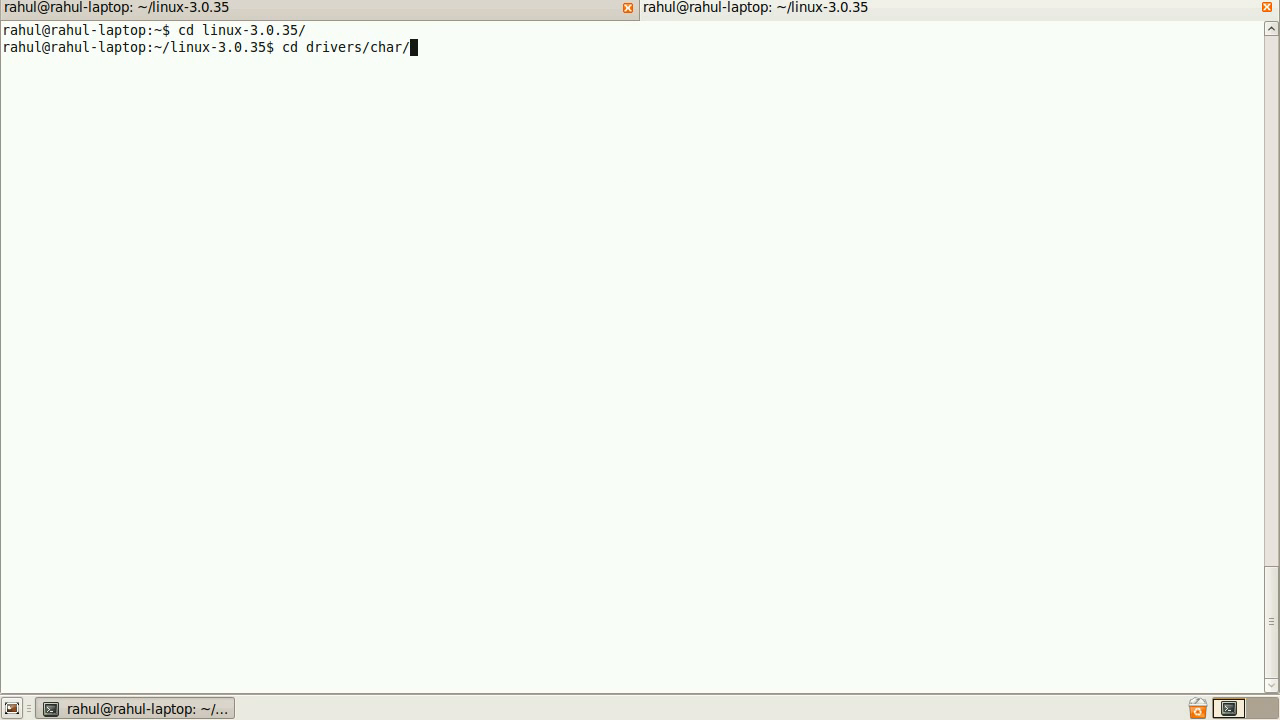
{"action": "type", "text": "test/"}
{"action": "type", "text": "v"}
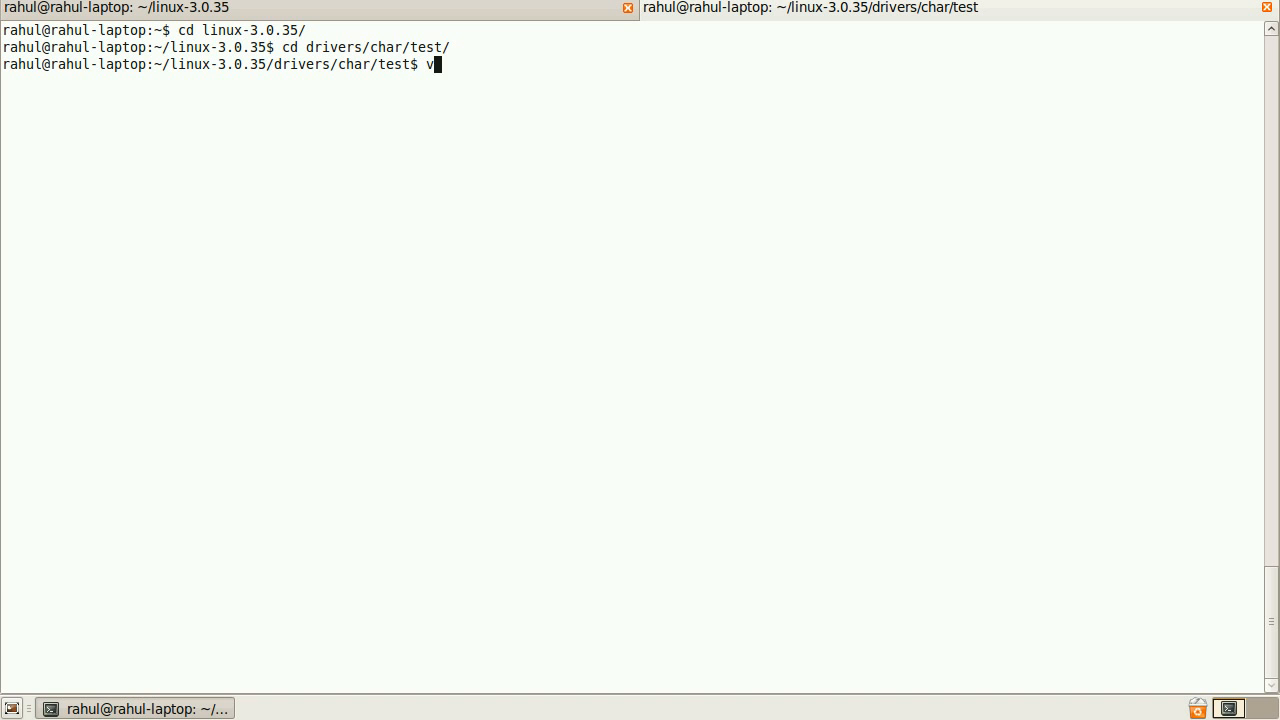
{"action": "type", "text": "im test.c"}
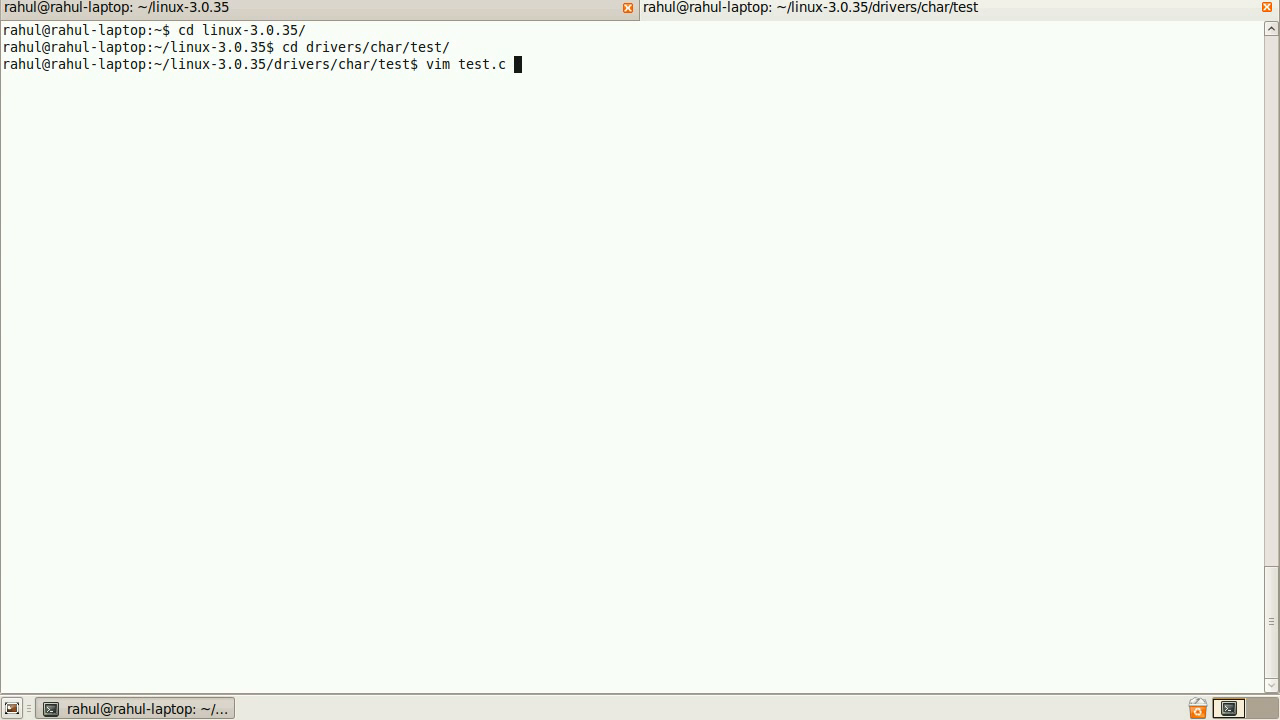
{"action": "key", "text": "Return"}
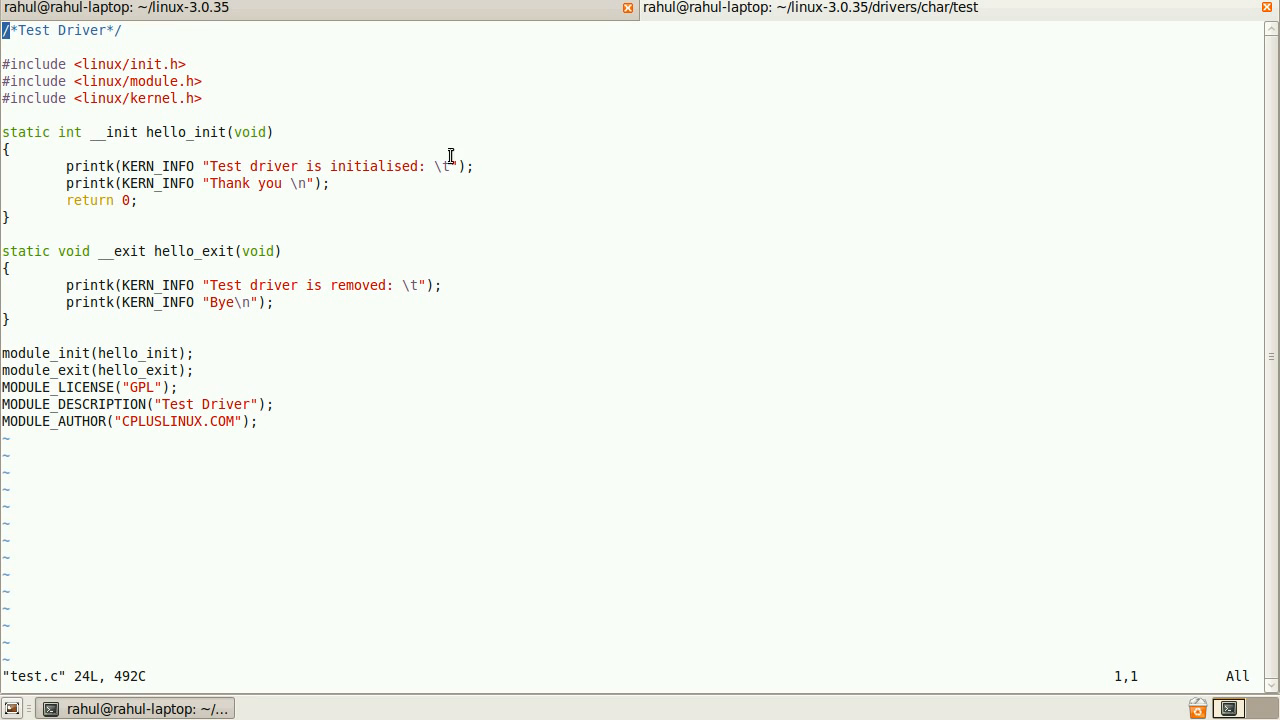
{"action": "double_click", "coordinate": [116, 132]}
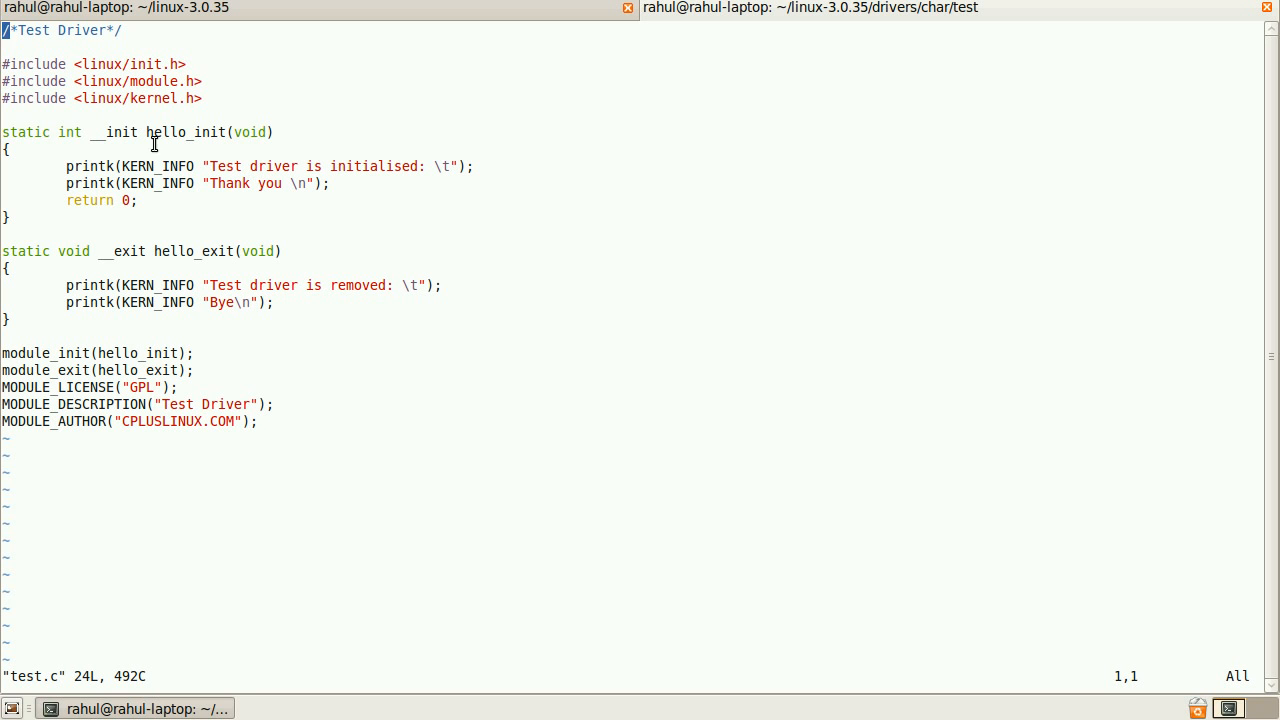
{"action": "mouse_move", "coordinate": [94, 252]}
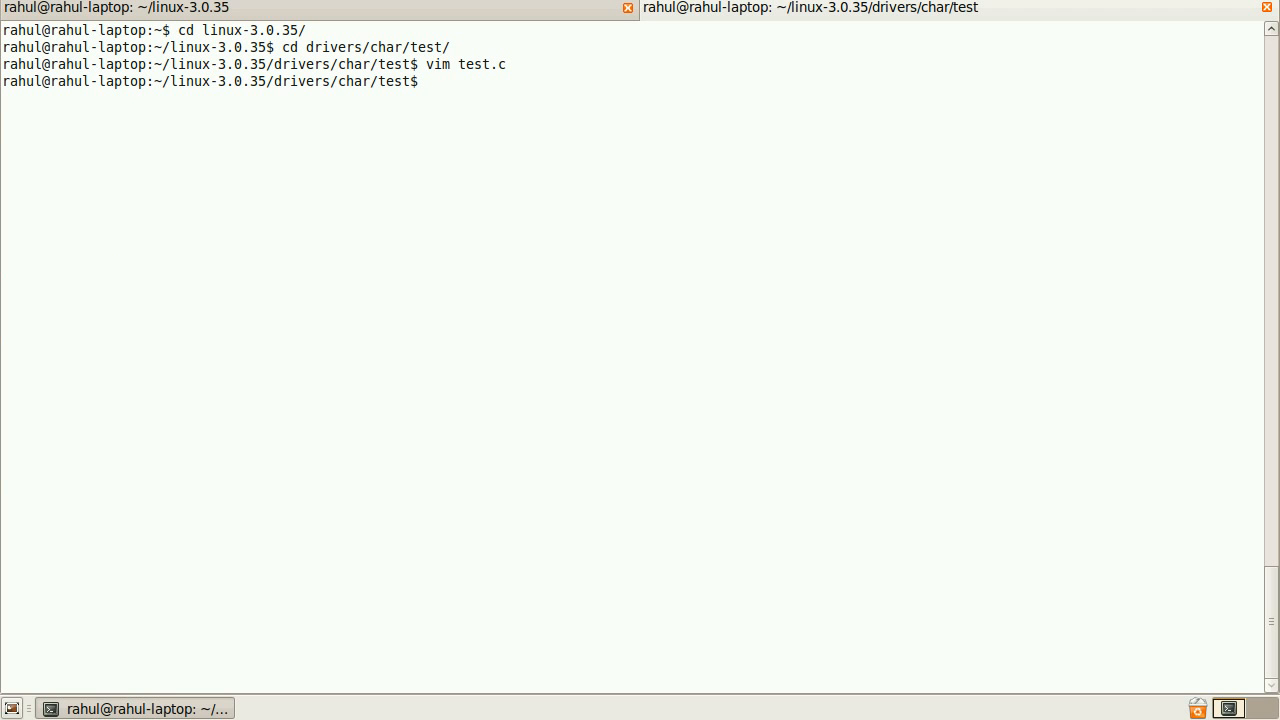
- Review the Makefile in vim, build test.ko with make, and list the folder contents
{"action": "type", "text": "vim Makefile"}
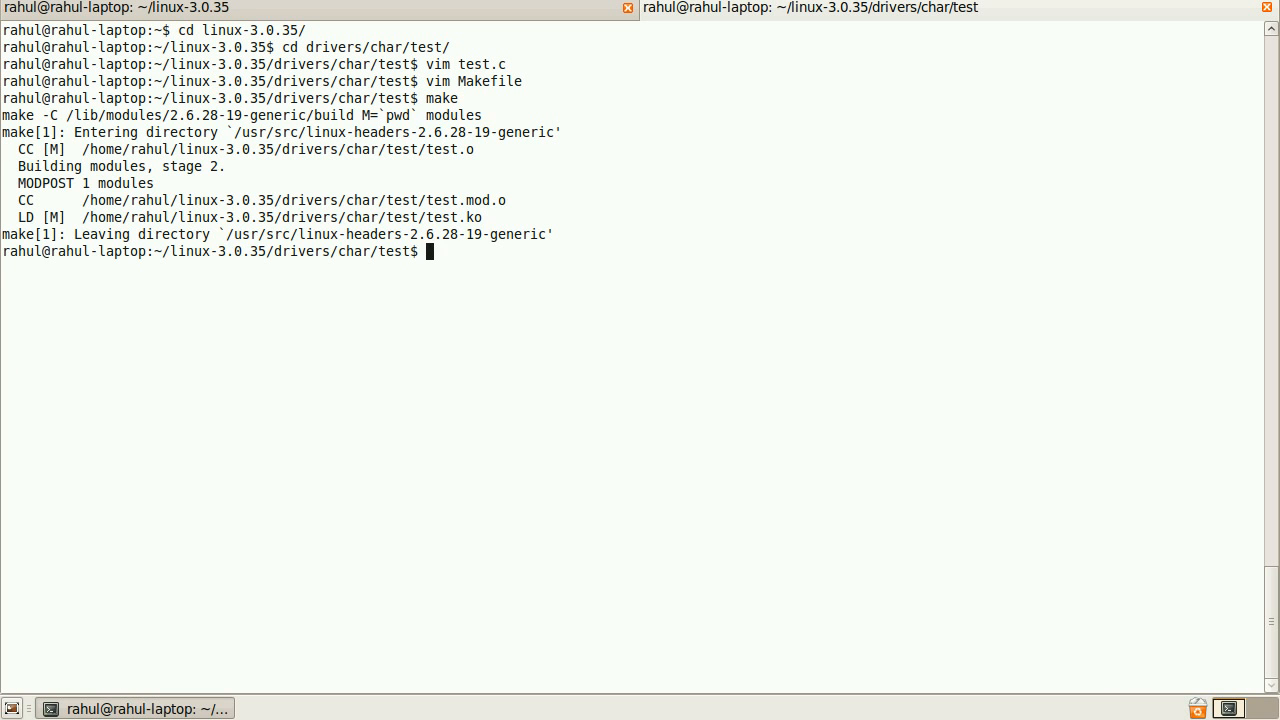
{"action": "type", "text": "ls"}
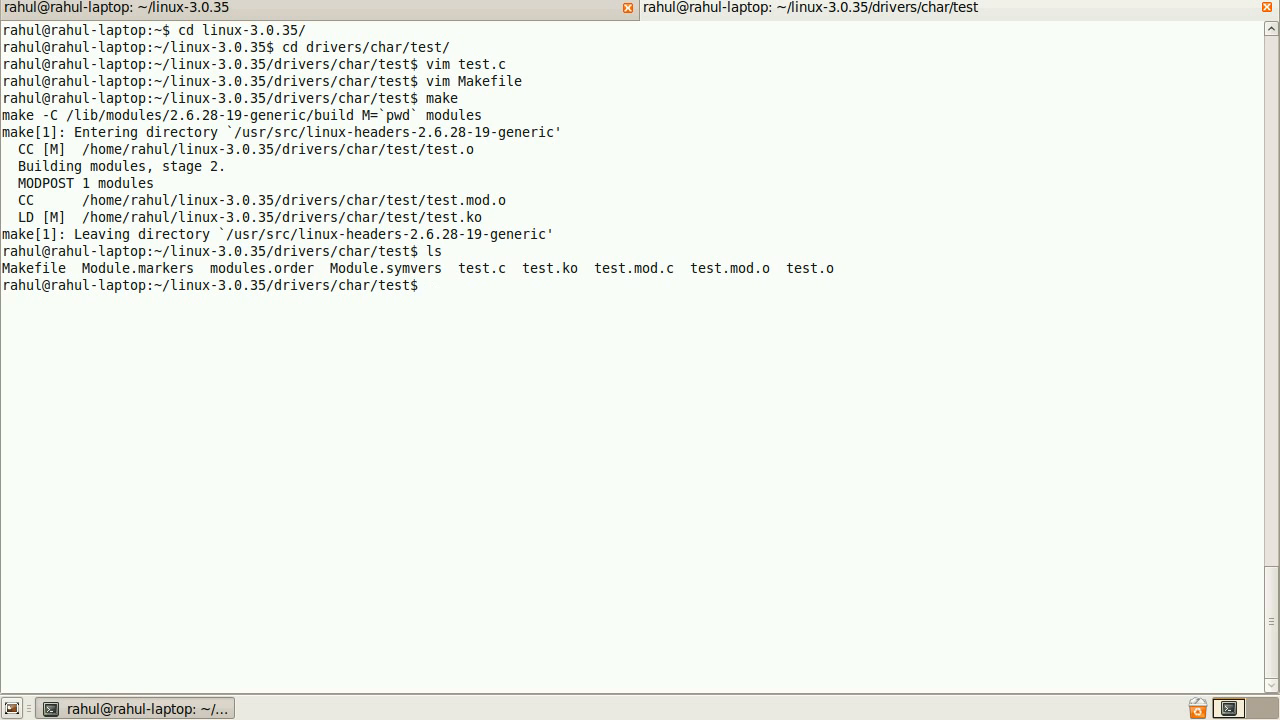
- Load test.ko into the running kernel with sudo insmod, then start a dmesg command
{"action": "double_click", "coordinate": [536, 268]}
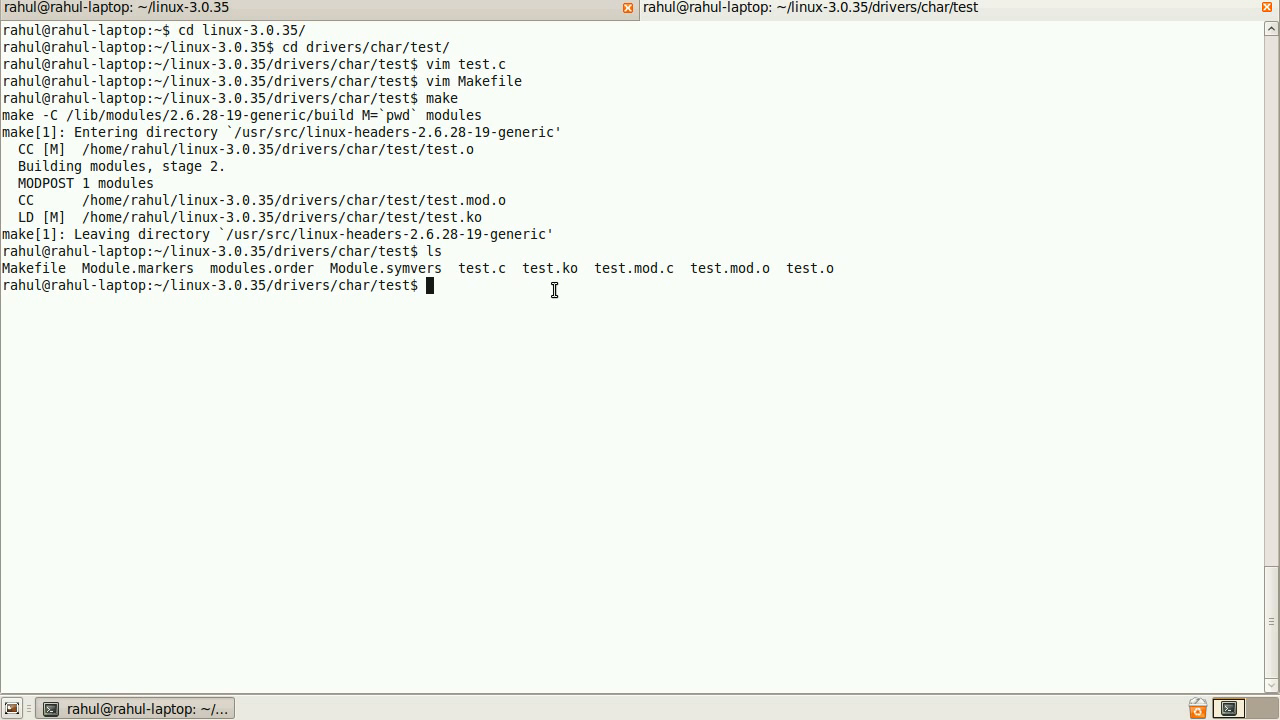
{"action": "type", "text": "sudo"}
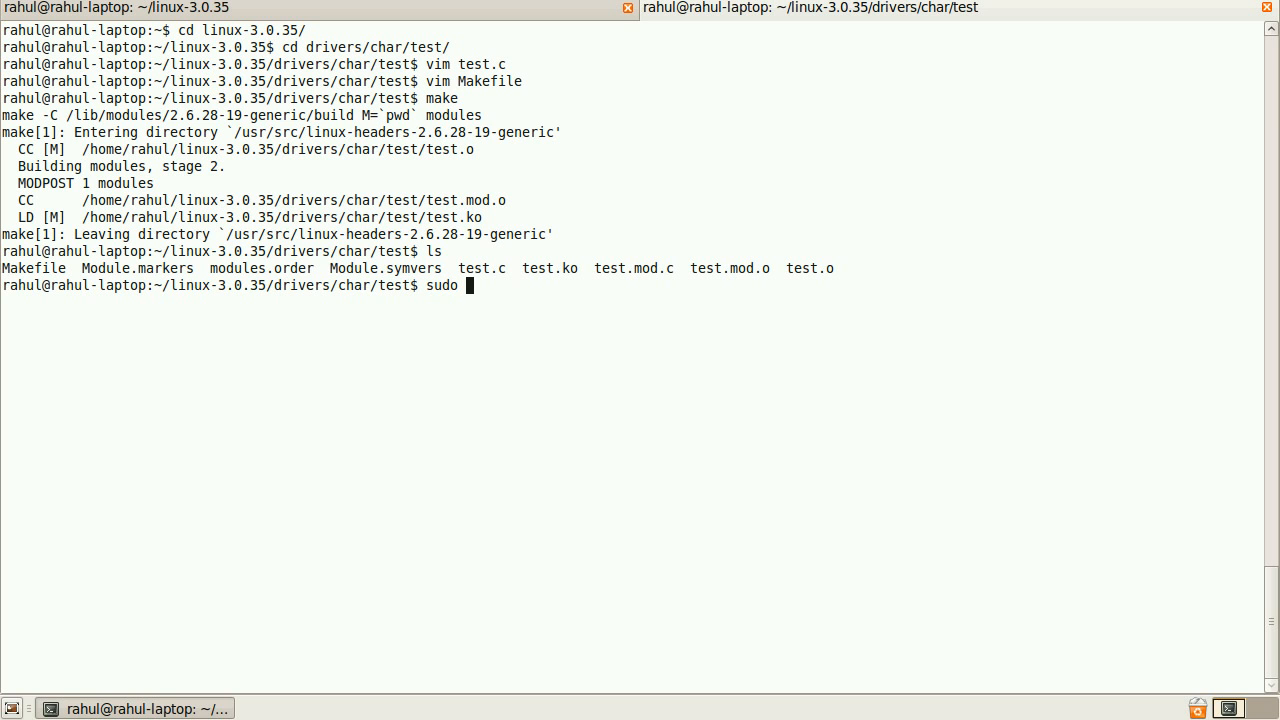
{"action": "type", "text": "insmod"}
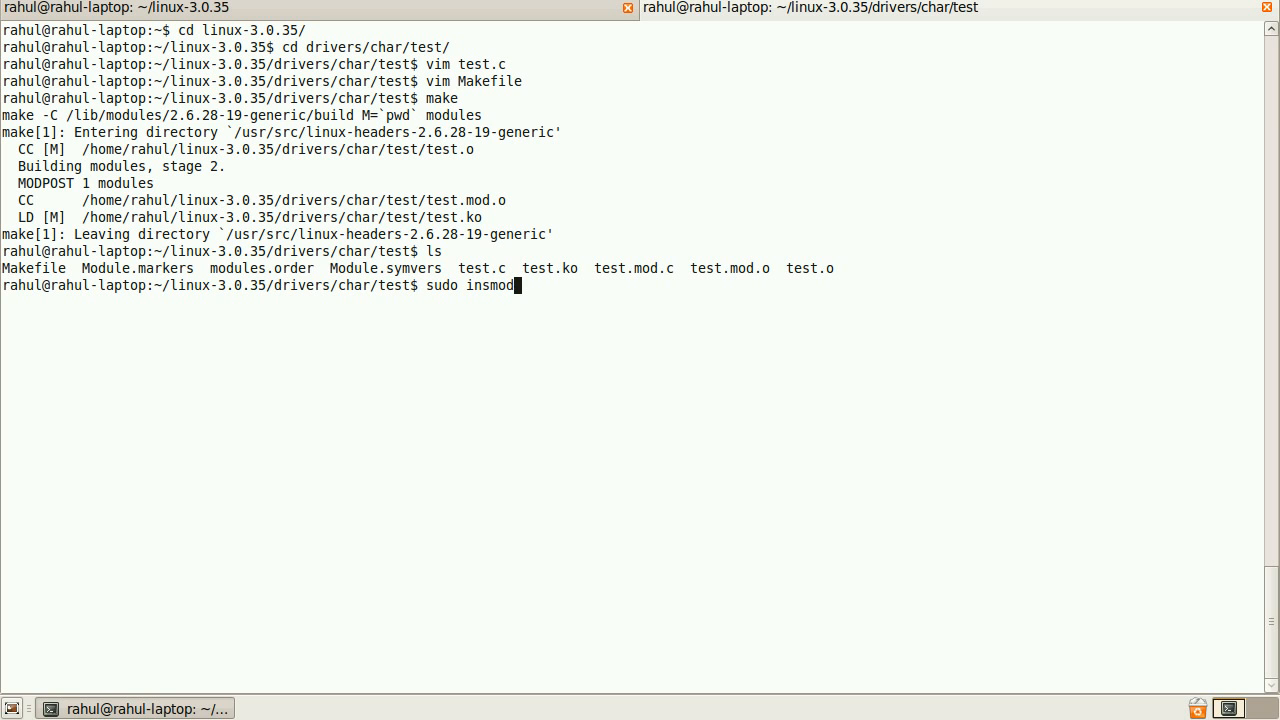
{"action": "type", "text": "e"}
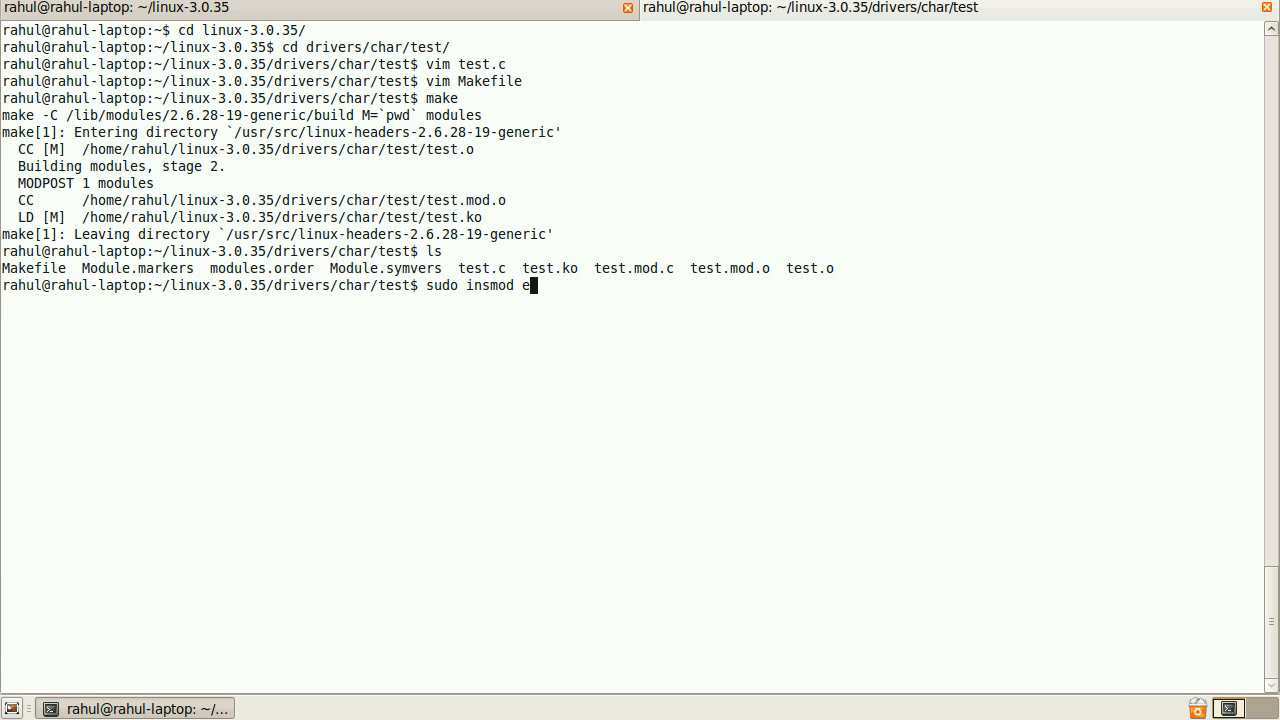
{"action": "type", "text": "ts"}
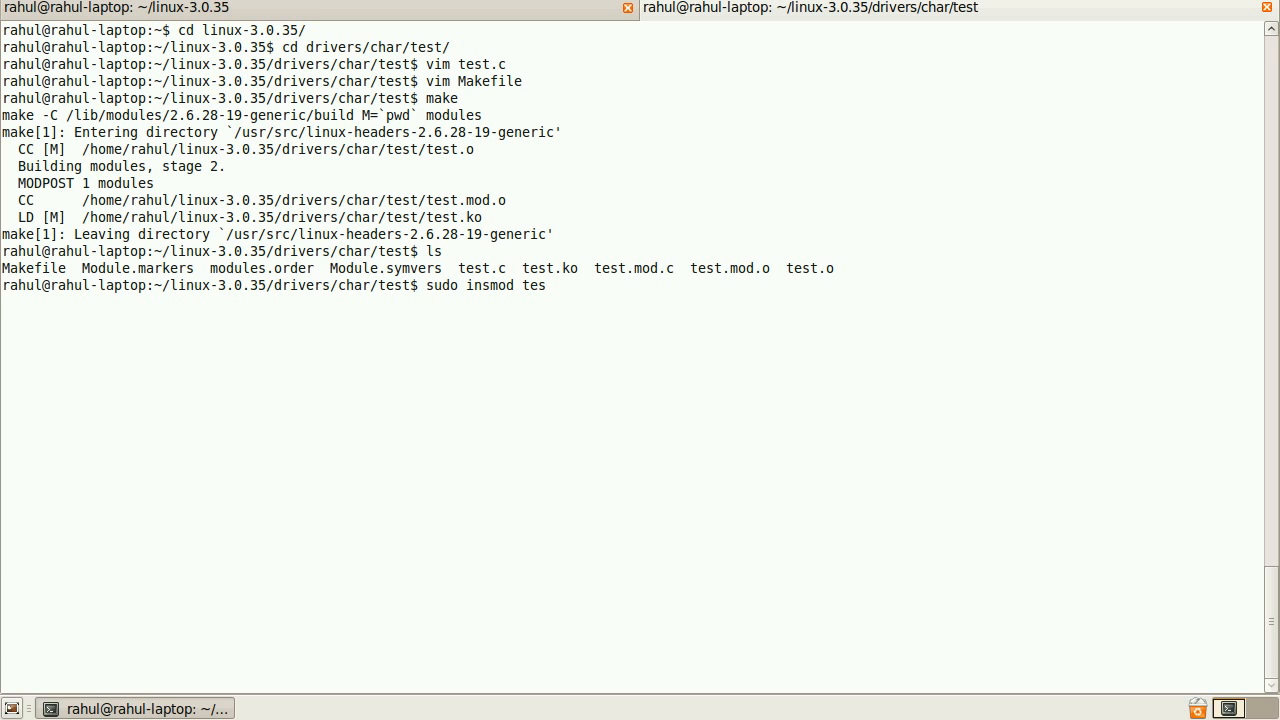
{"action": "type", "text": "t.k"}
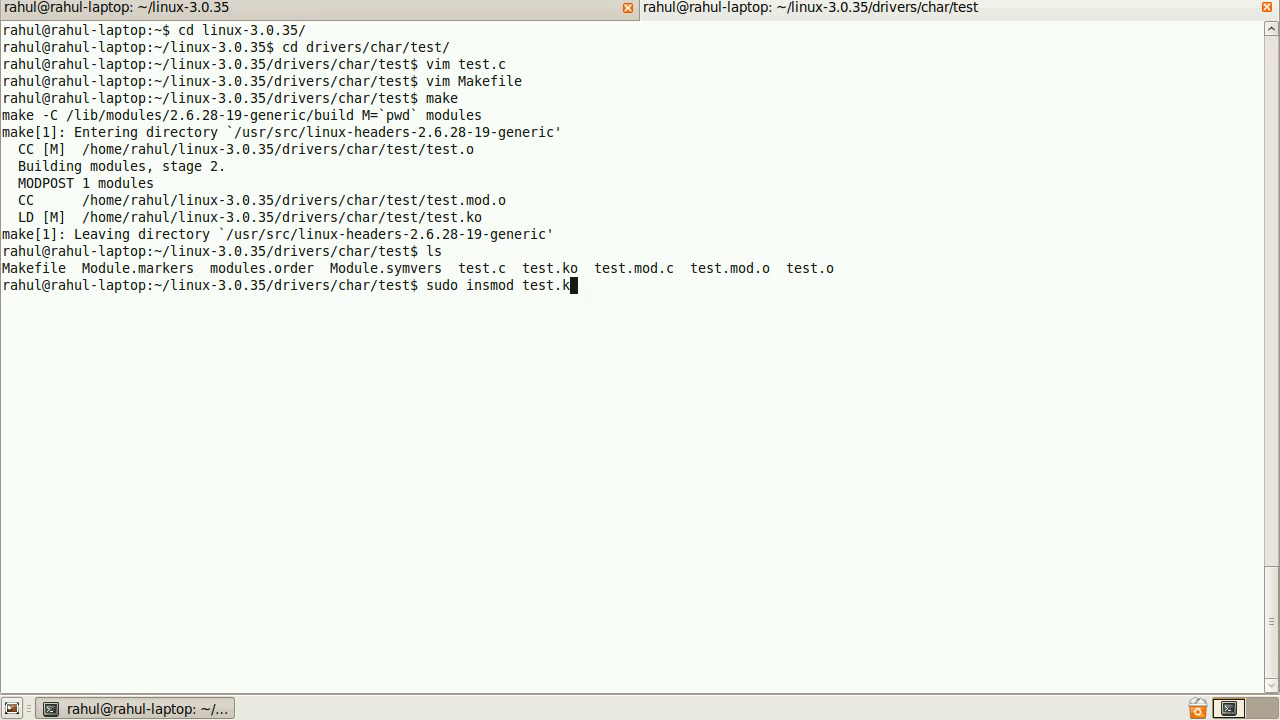
{"action": "type", "text": "dme"}
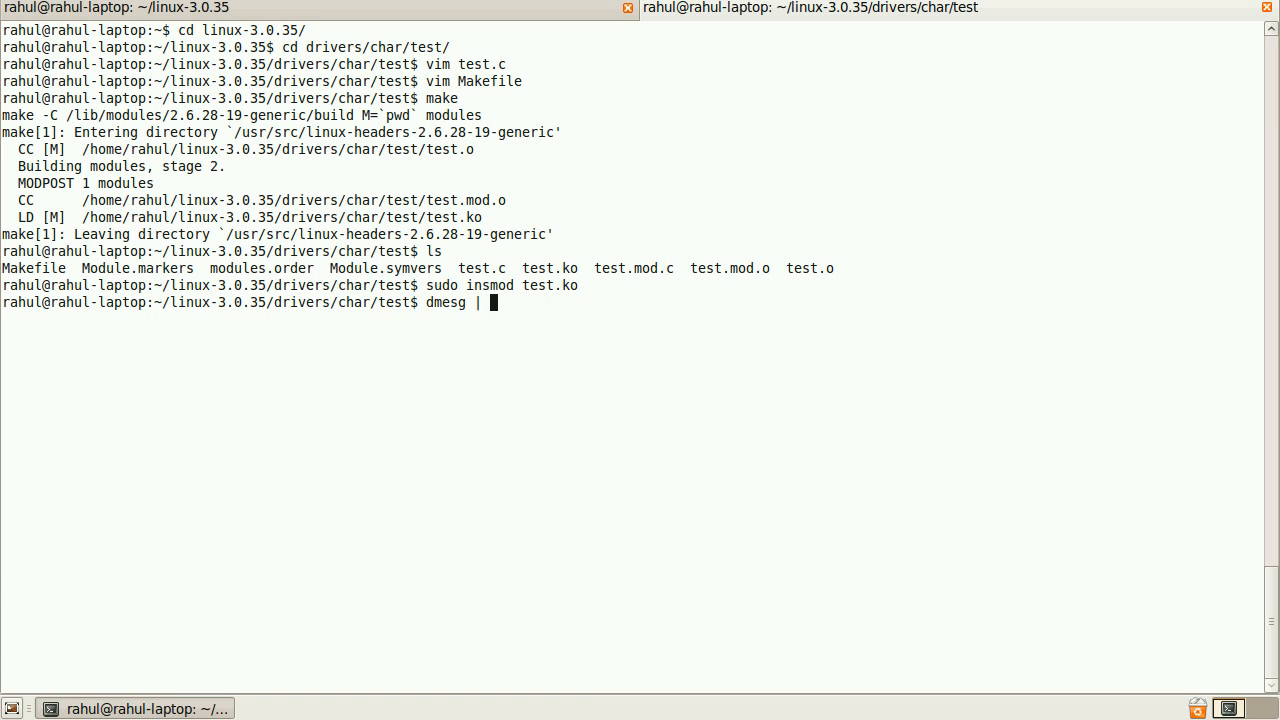
- Show dmesg | tail -10 ending with "Test driver is initialised", then begin a sudo command
{"action": "type", "text": "tail"}
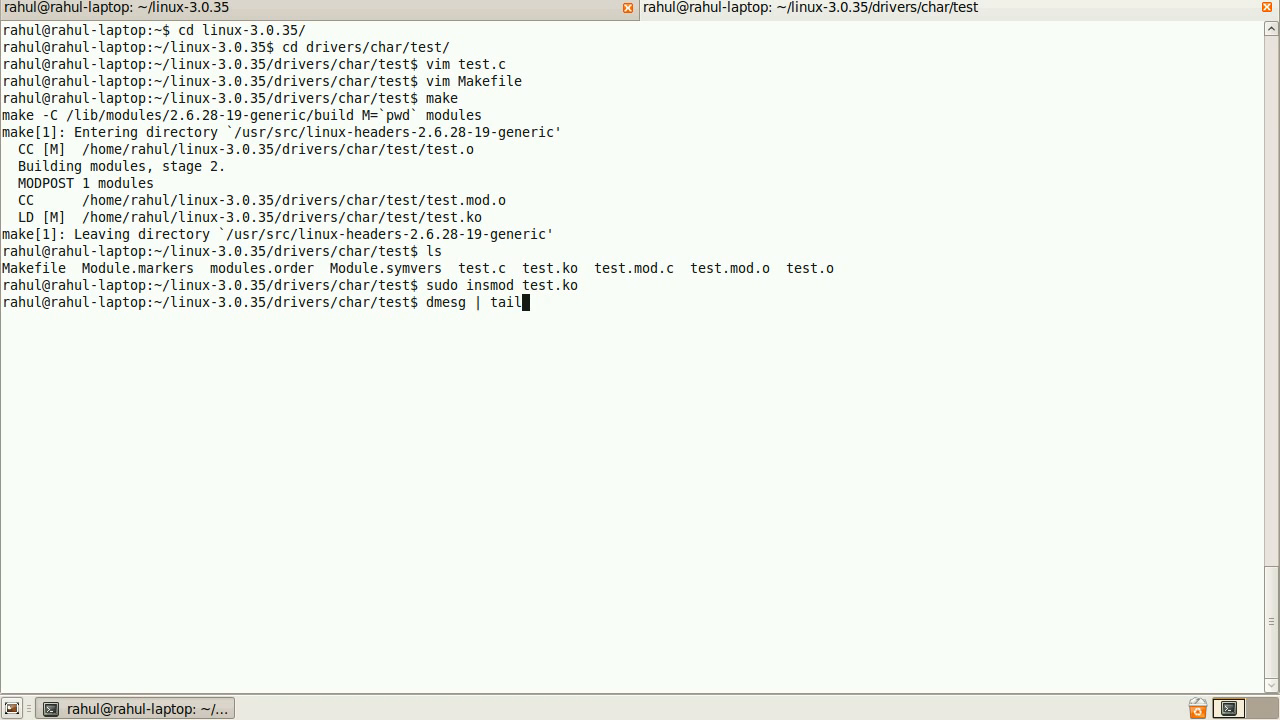
{"action": "type", "text": "-10"}
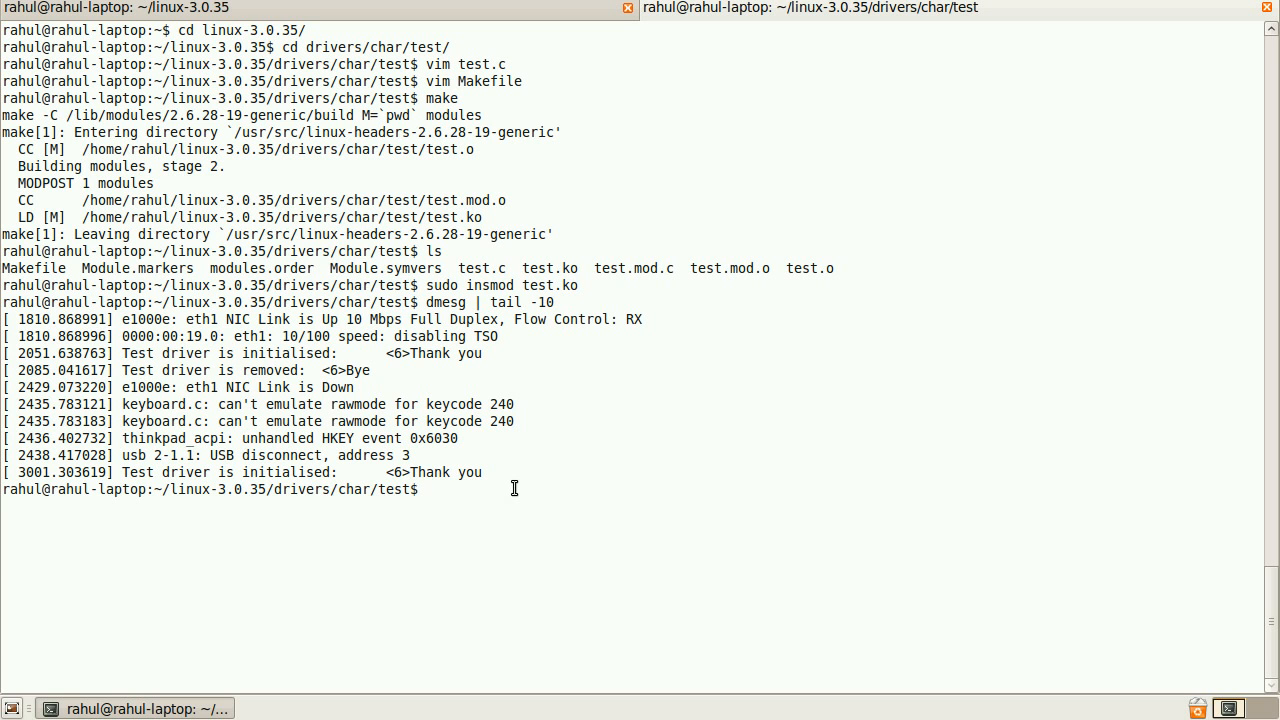
{"action": "type", "text": "sudo"}
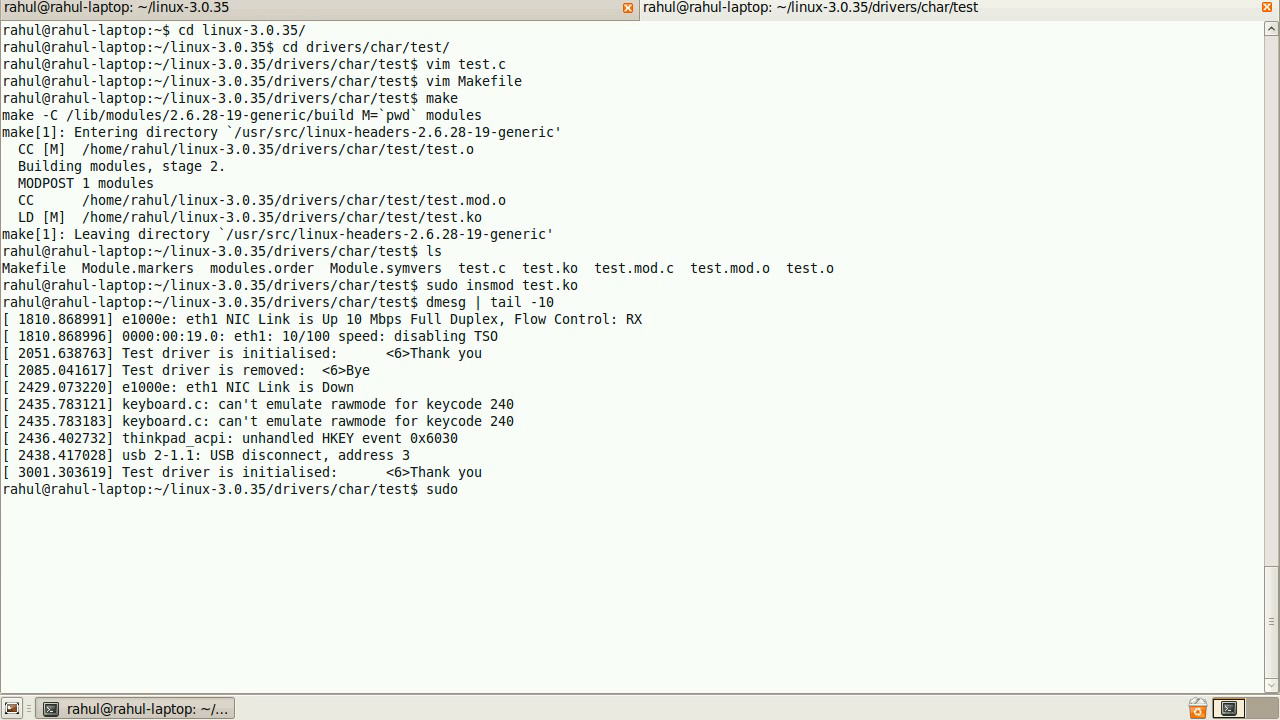
- Unload test.ko with sudo rmmod and show dmesg | tail -10 ending "Test driver is removed: Bye"
{"action": "type", "text": "rmmod"}
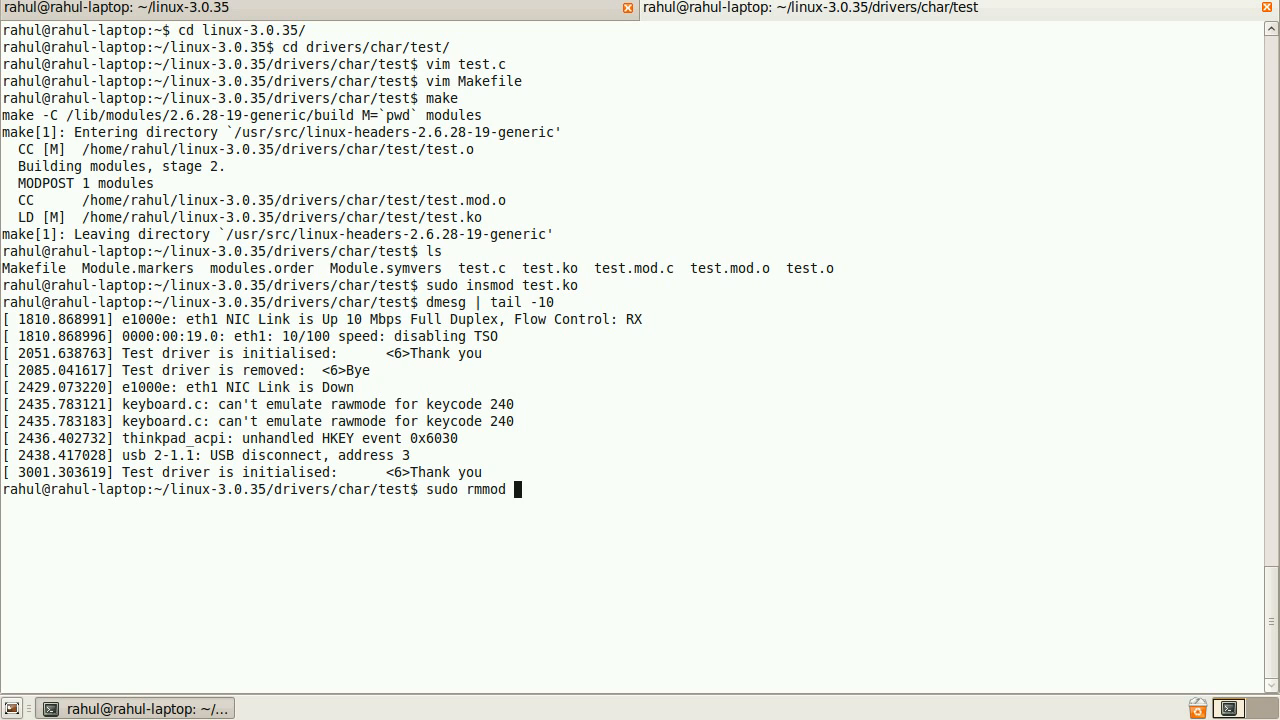
{"action": "type", "text": "test.ko"}
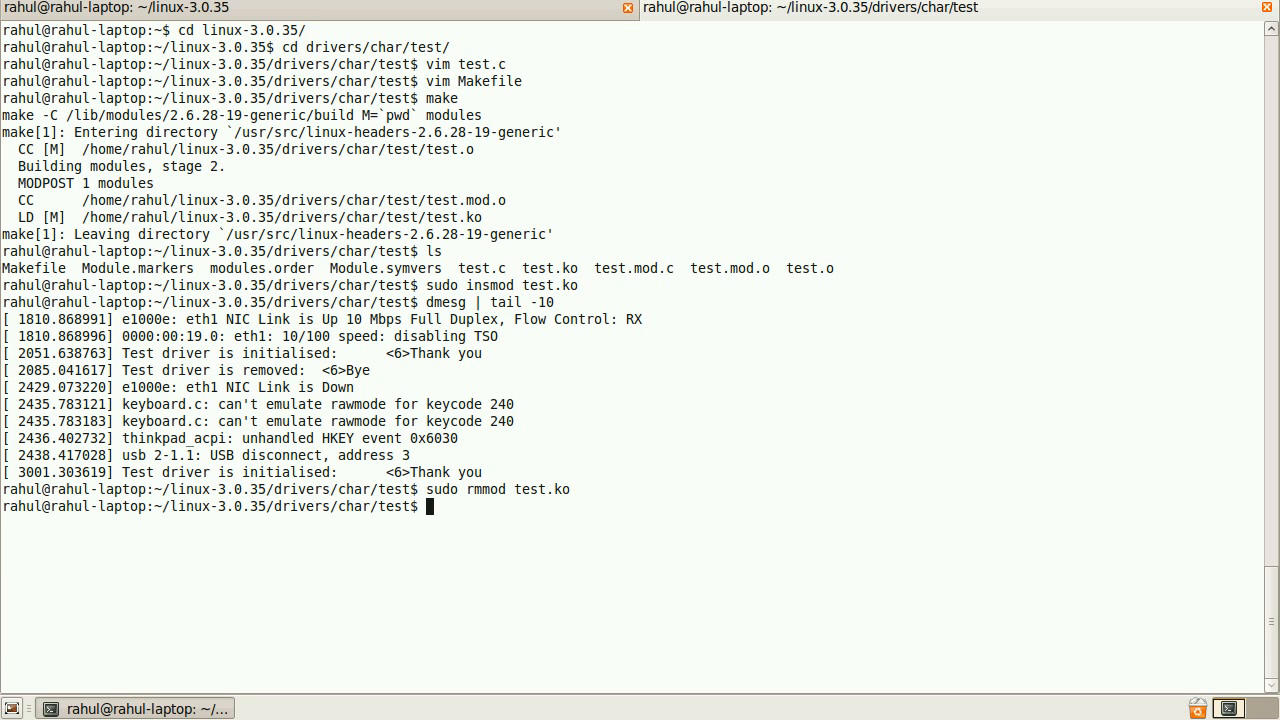
{"action": "type", "text": "d"}
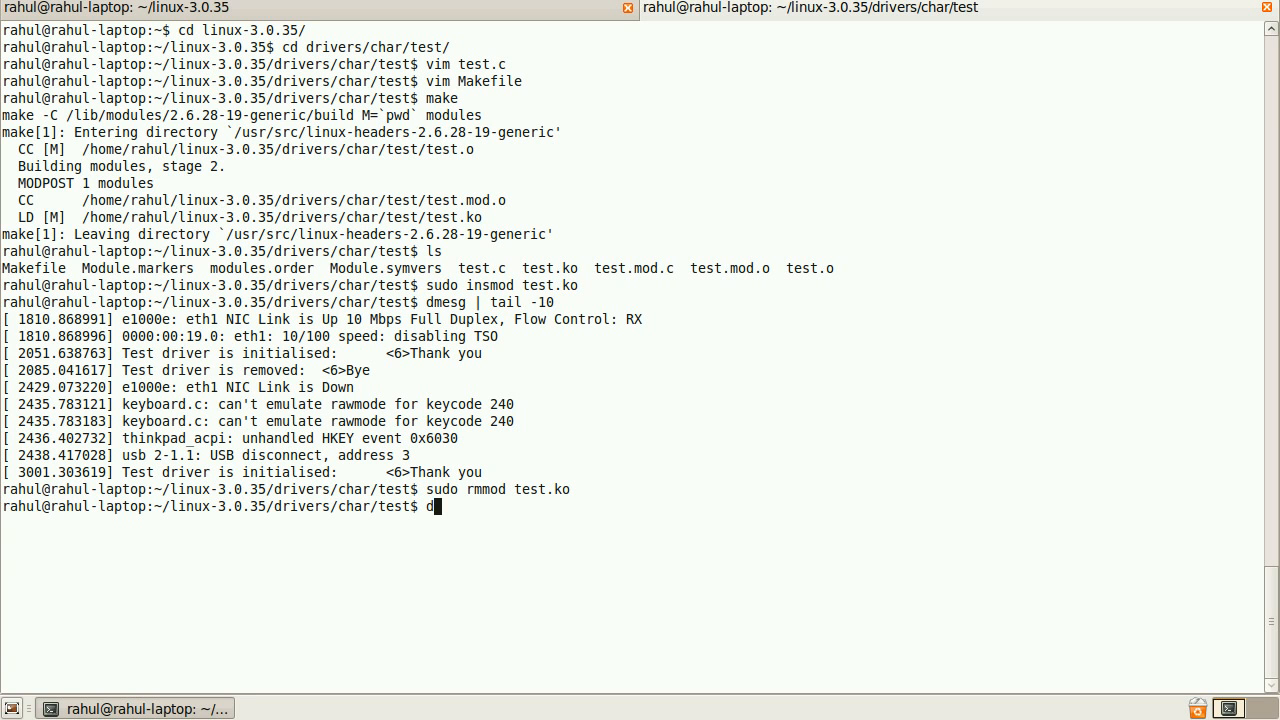
{"action": "type", "text": "mesg | t"}
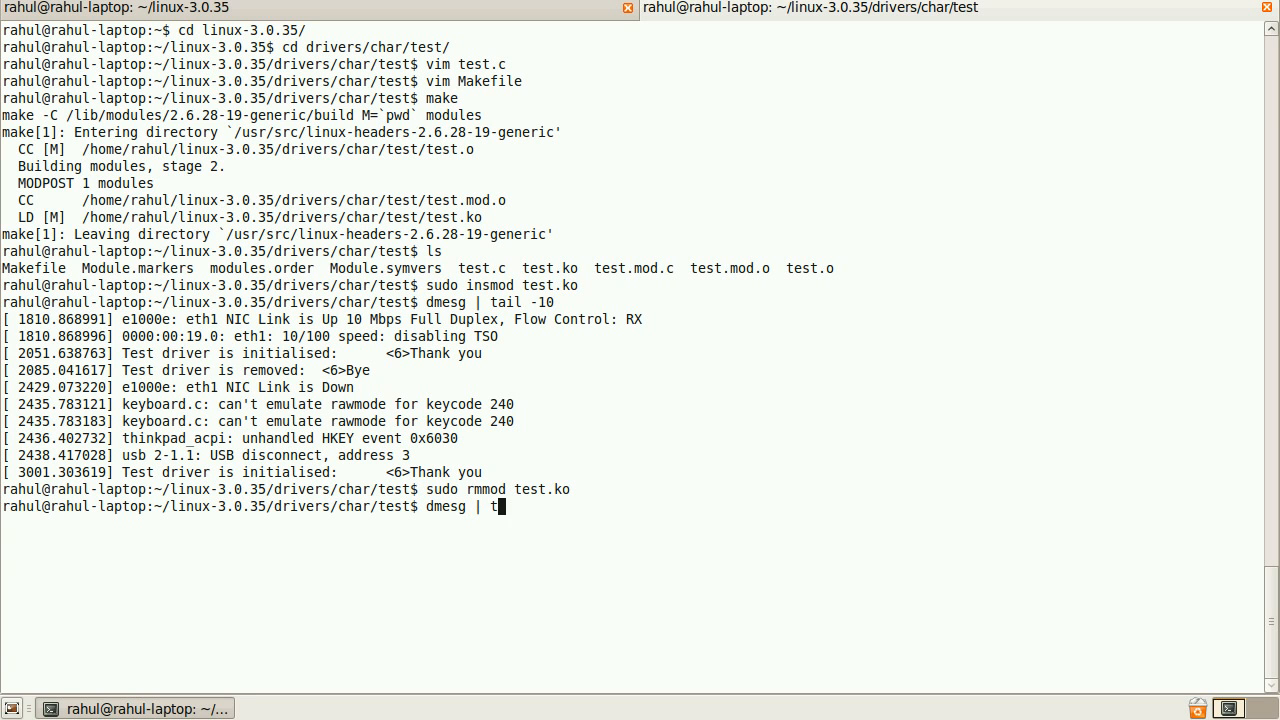
{"action": "type", "text": "ail -10"}
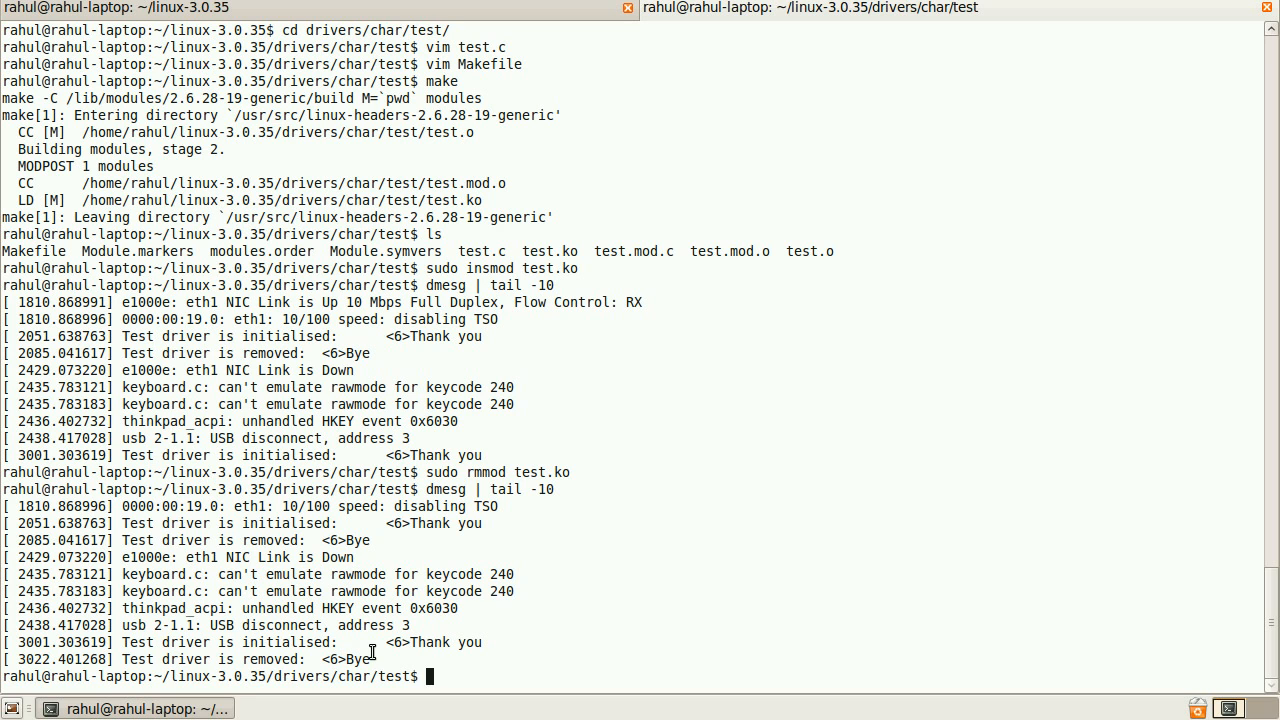
{"action": "mouse_move", "coordinate": [640, 618]}
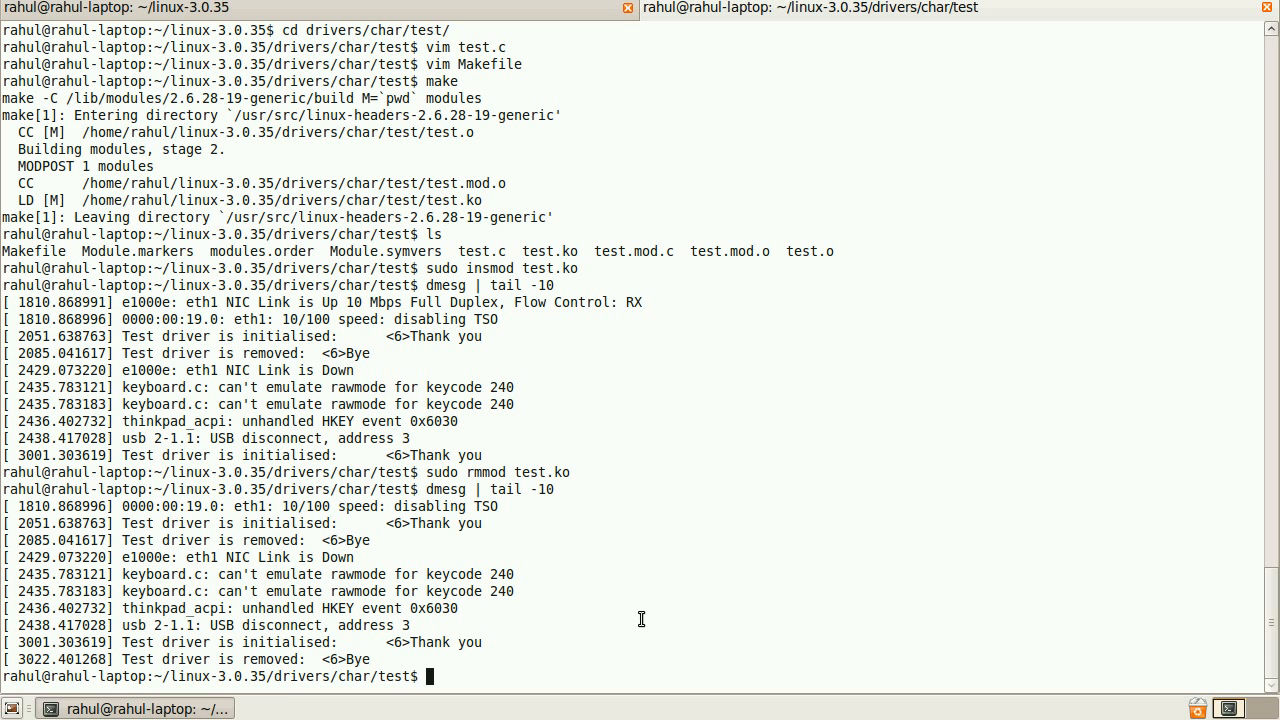